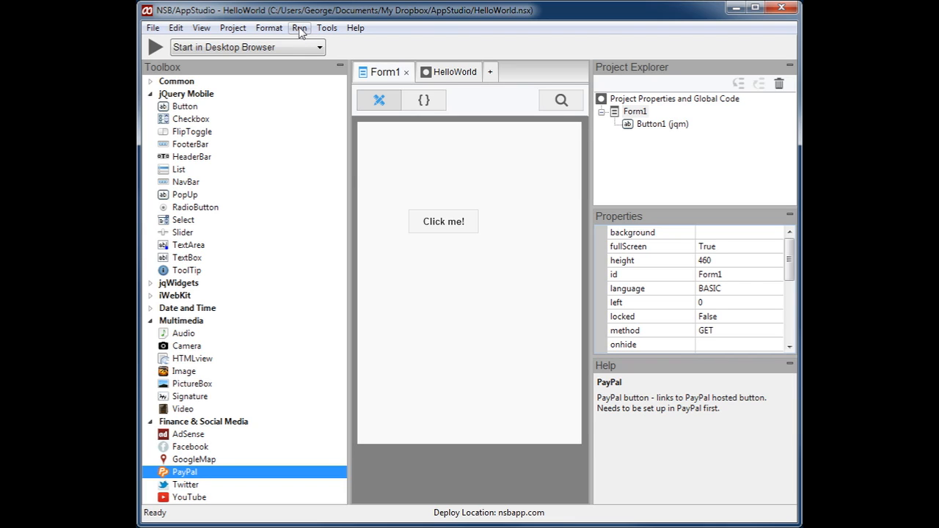
Step: Start a native PhoneGap build of HelloWorld from the Run menu
click(301, 27)
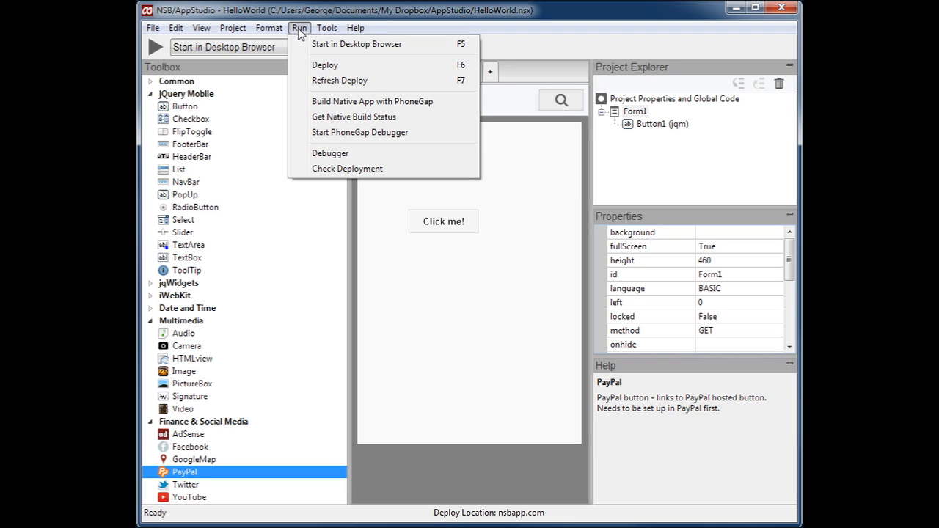
mouse_move(324, 132)
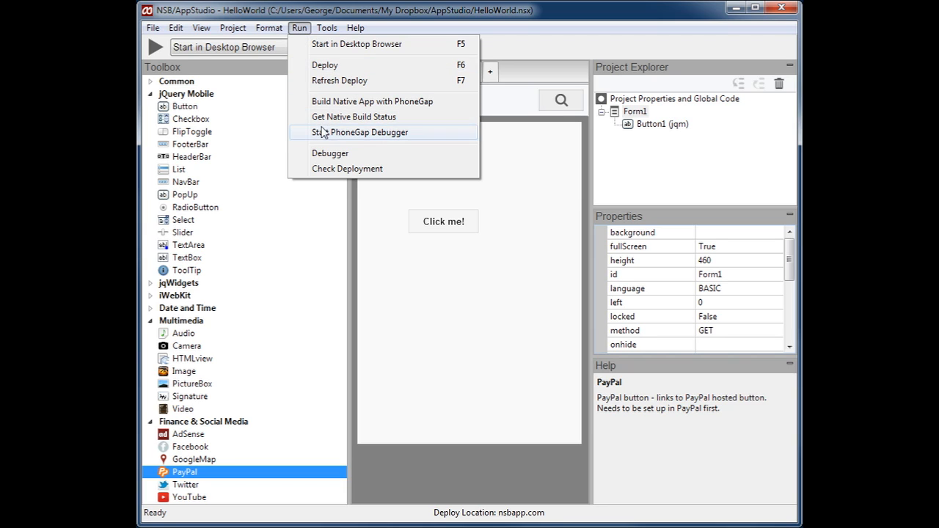
click(352, 116)
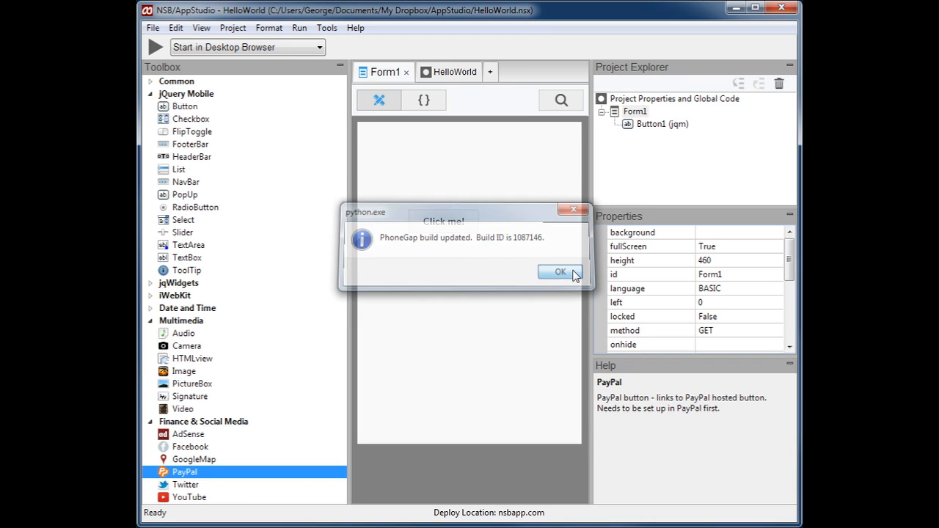
Step: Dismiss the confirmation and refresh native build status until Windows Phone and Android complete
click(560, 272)
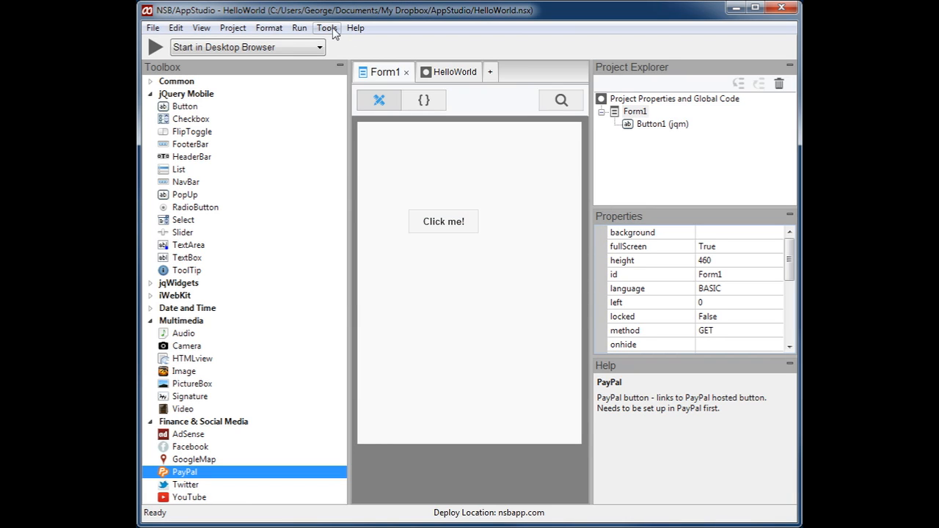
mouse_move(301, 28)
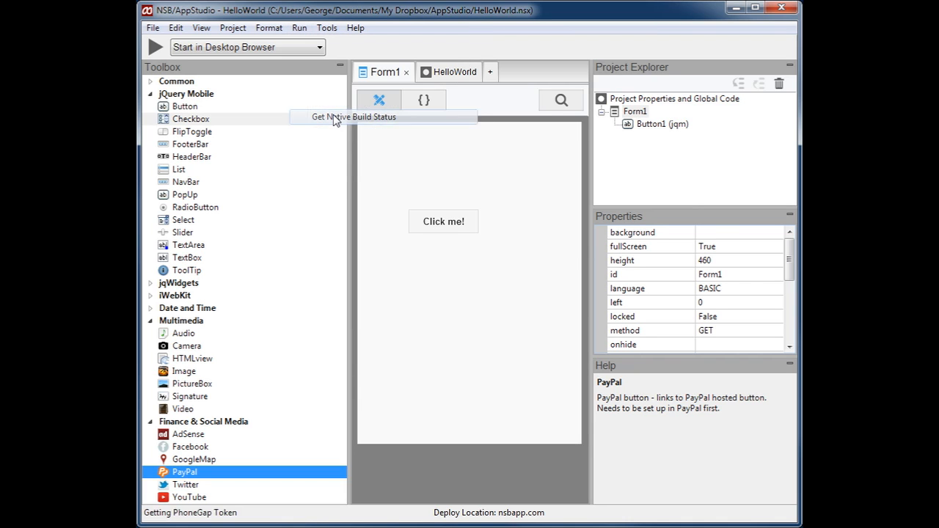
click(354, 117)
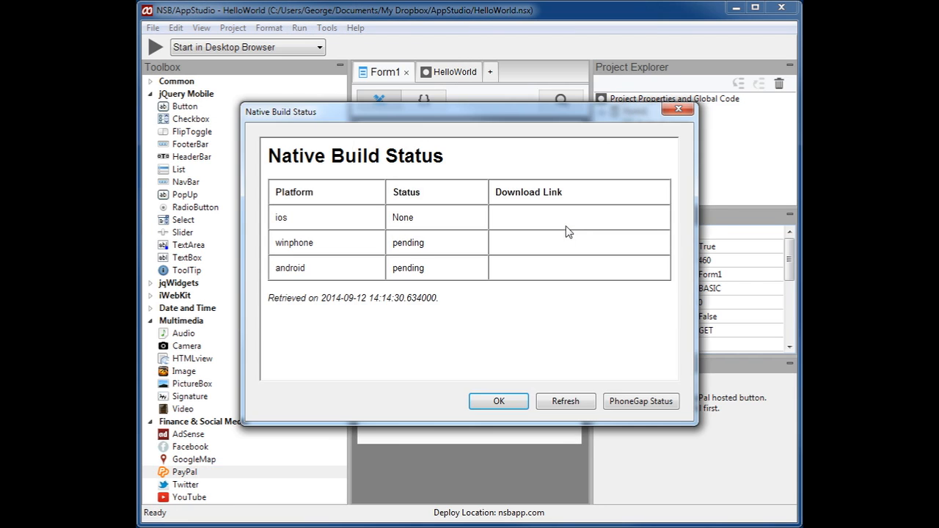
mouse_move(560, 326)
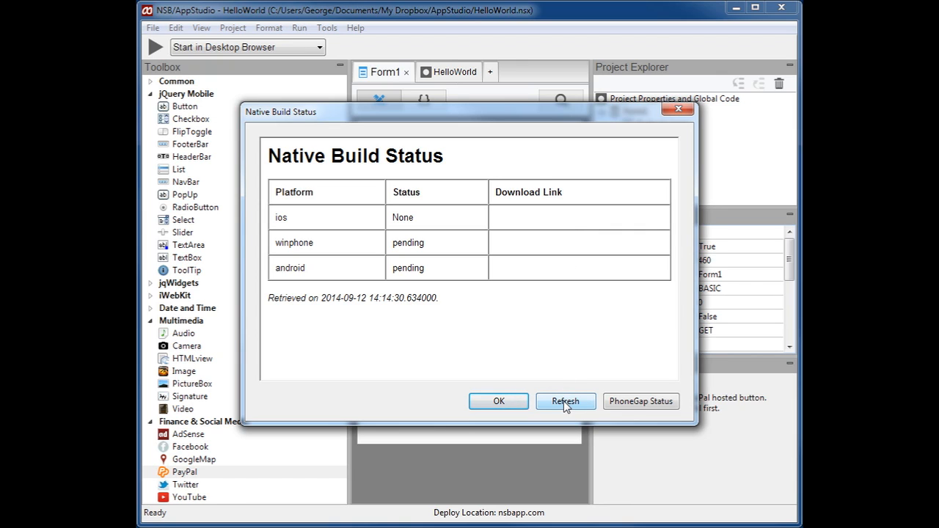
click(565, 401)
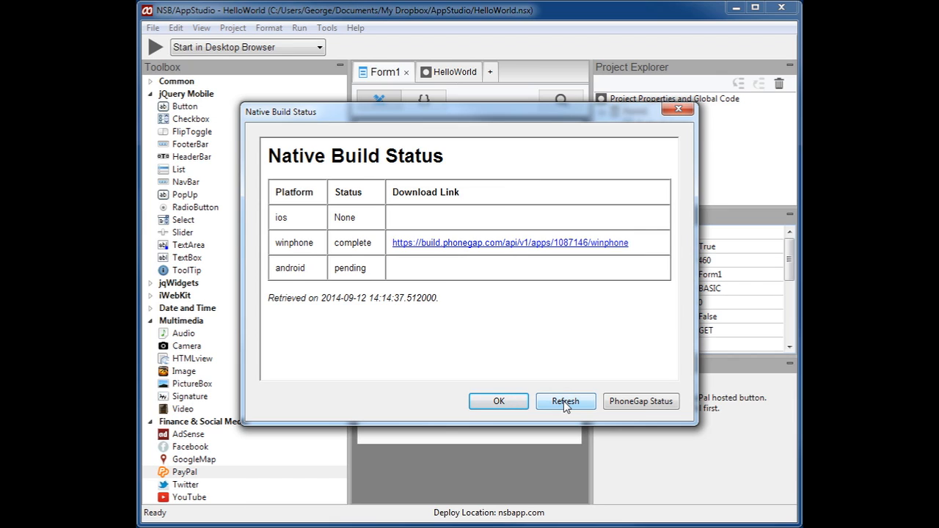
click(566, 401)
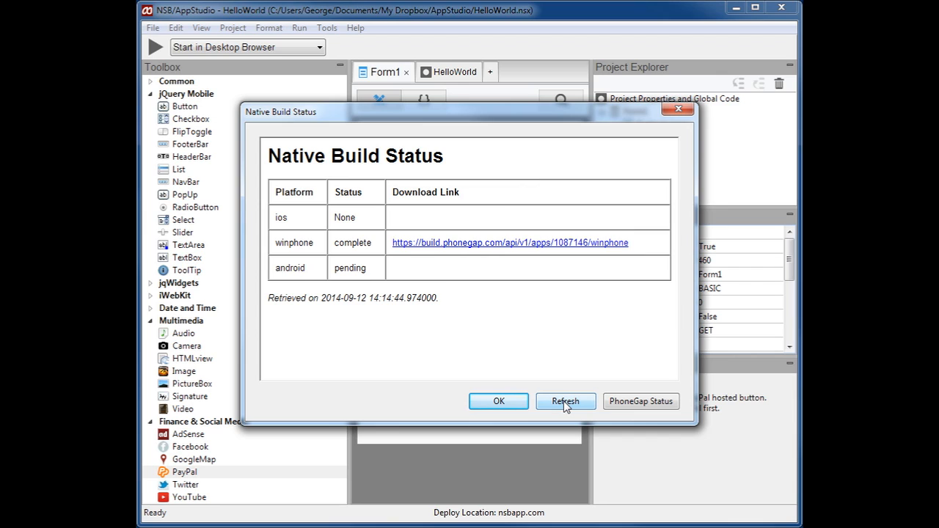
click(565, 402)
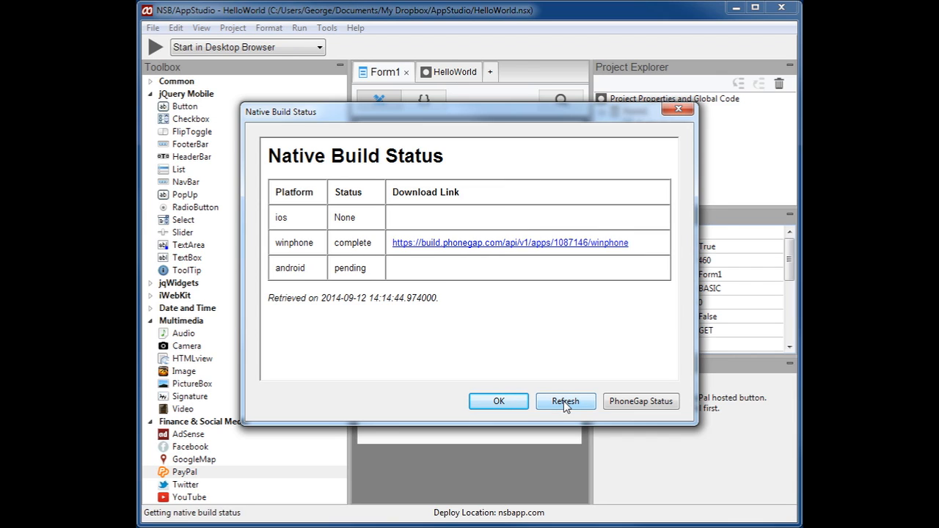
click(566, 400)
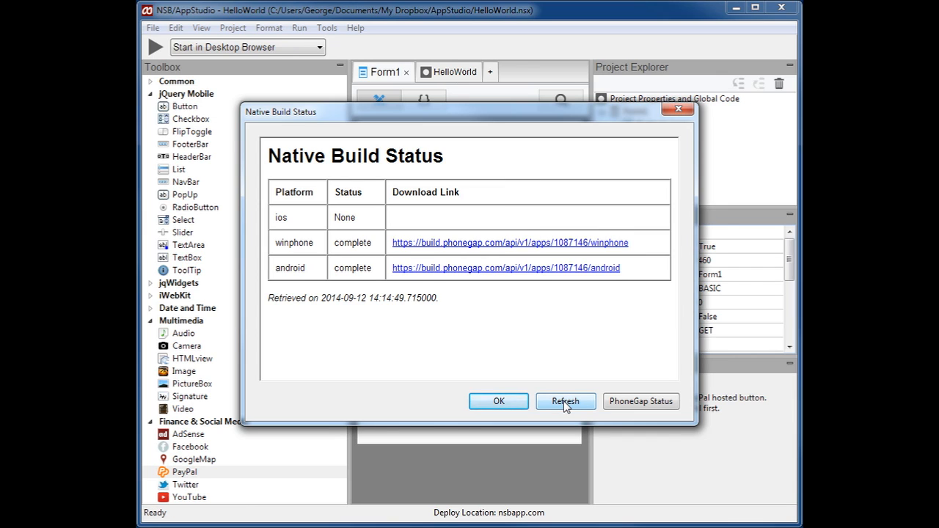
mouse_move(513, 273)
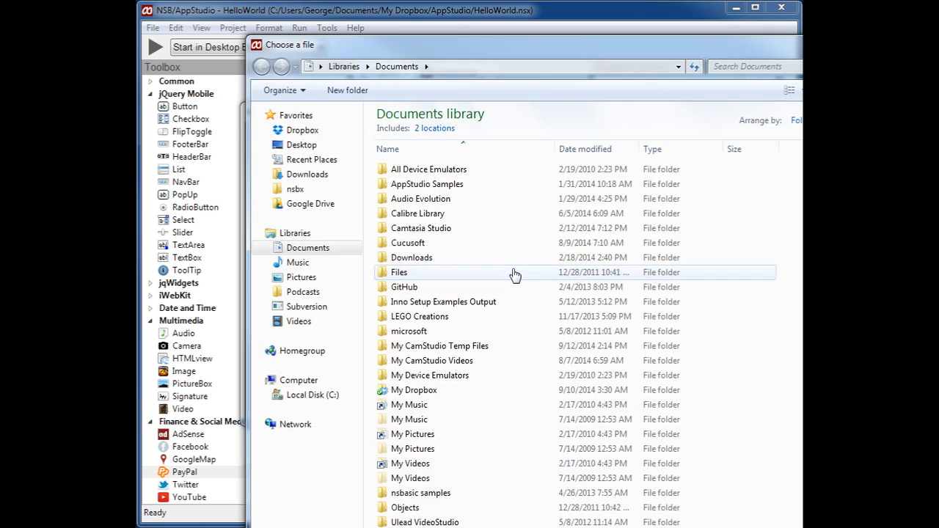
Step: Browse to the apk folder under Google Drive in the file dialog
click(308, 204)
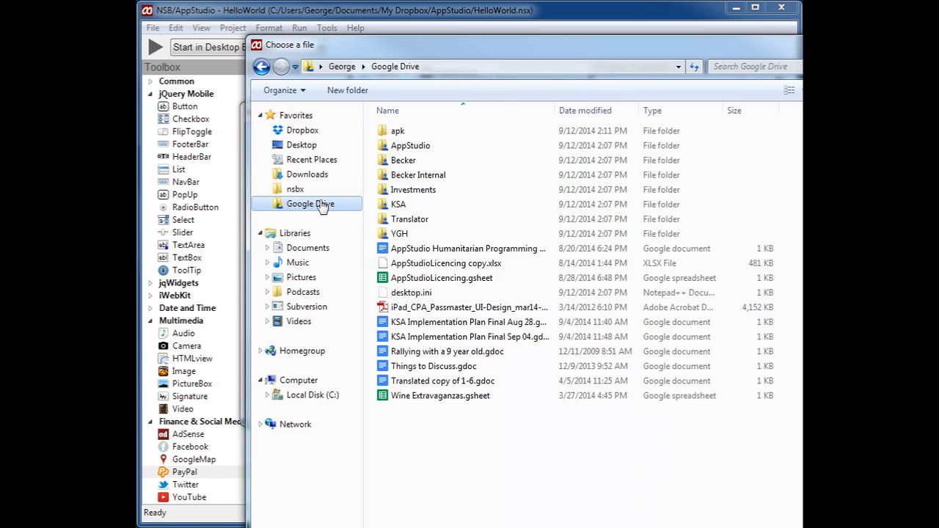
double_click(394, 130)
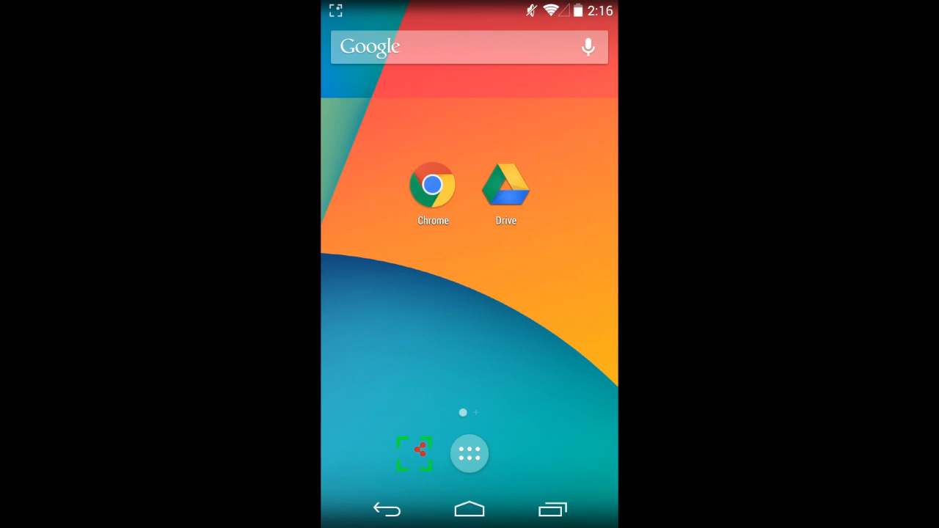
Step: Install HelloWorld-debug.apk from Drive's apk folder, then return home
click(505, 183)
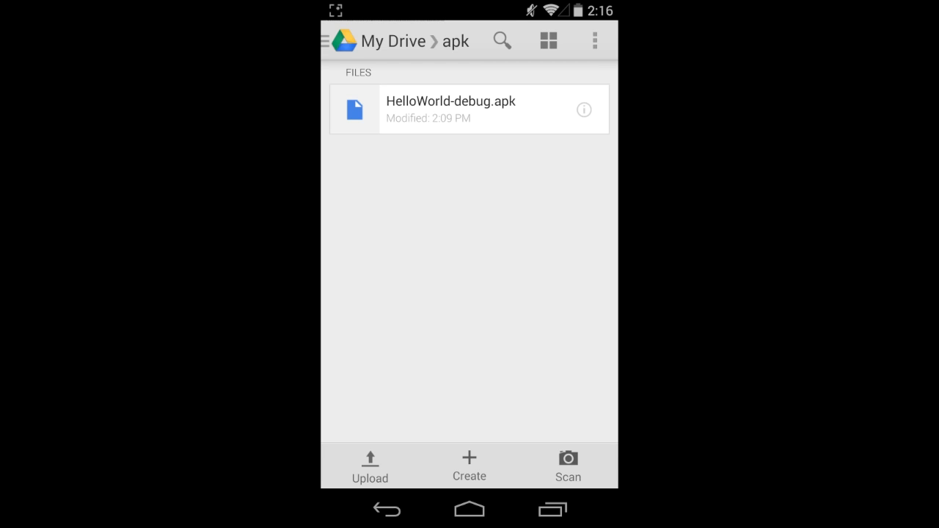
click(468, 109)
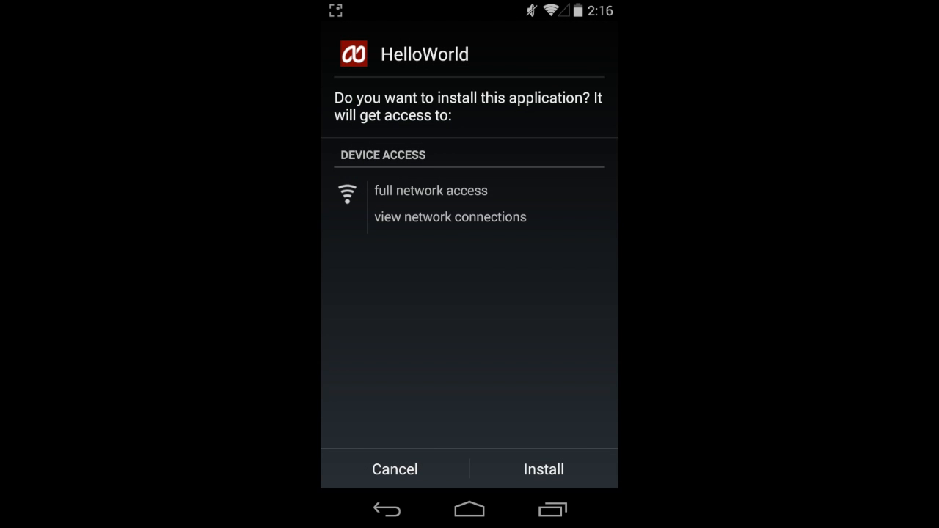
click(542, 469)
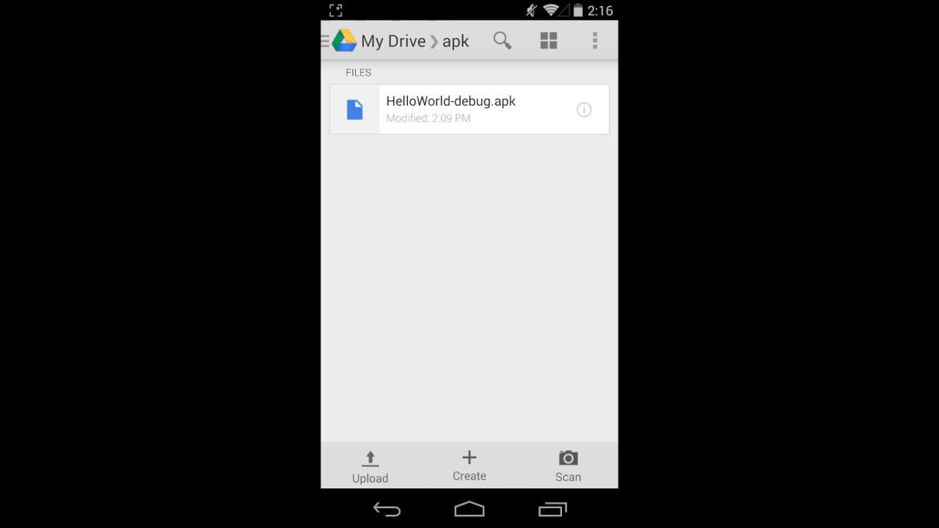
click(469, 511)
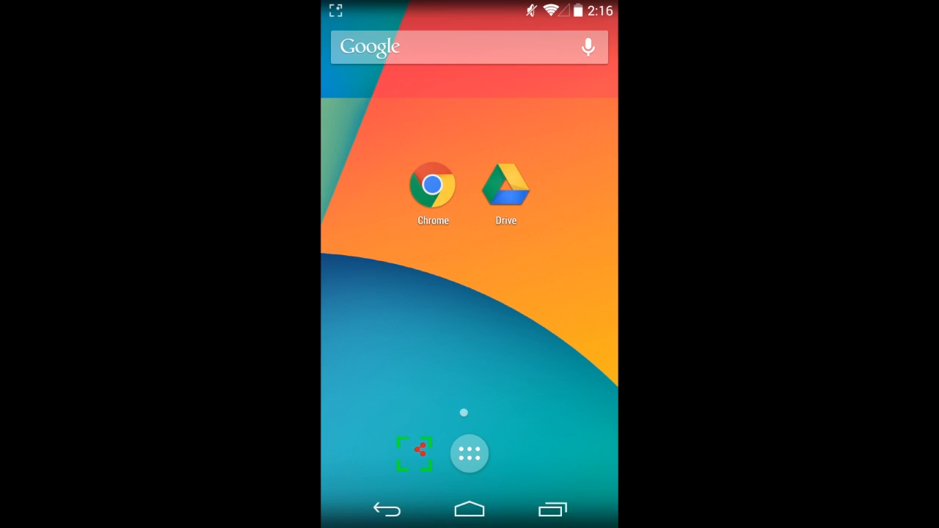
Step: Launch HelloWorld from the app drawer, view its Click me! screen, then go home
click(469, 453)
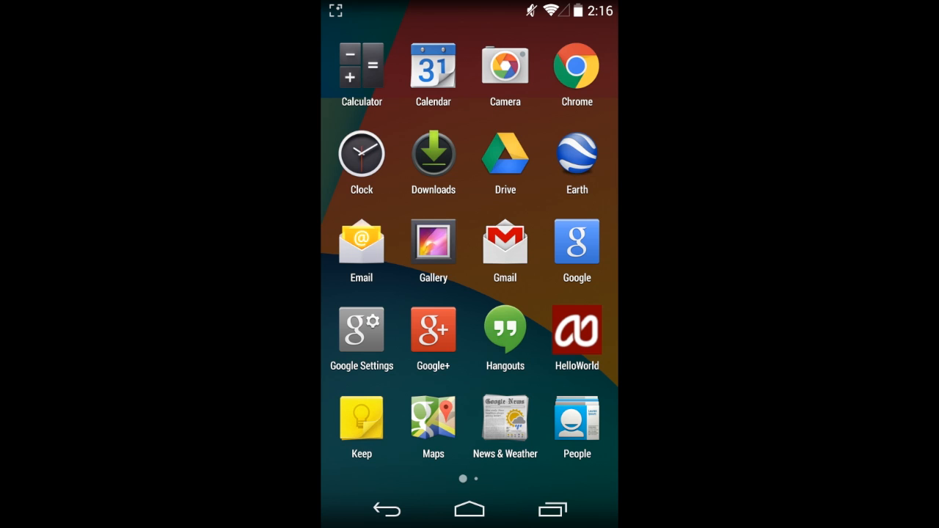
click(577, 328)
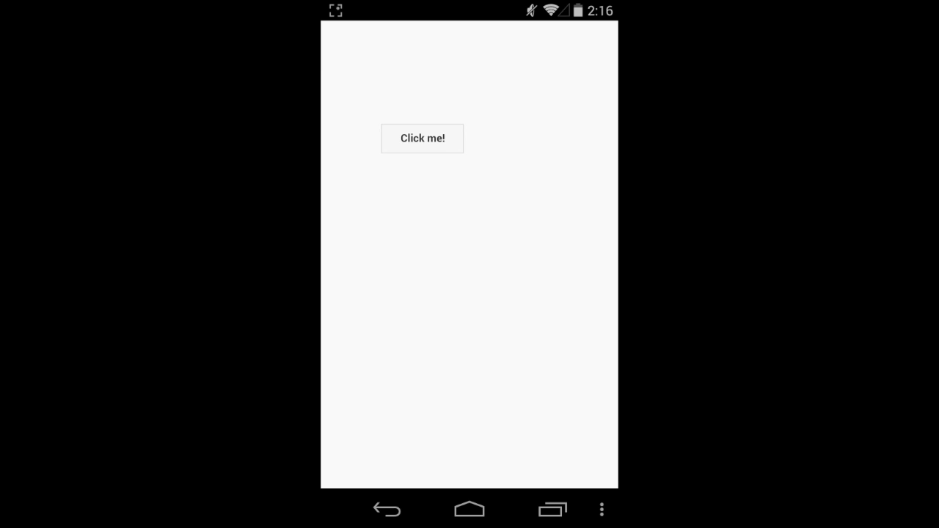
click(469, 509)
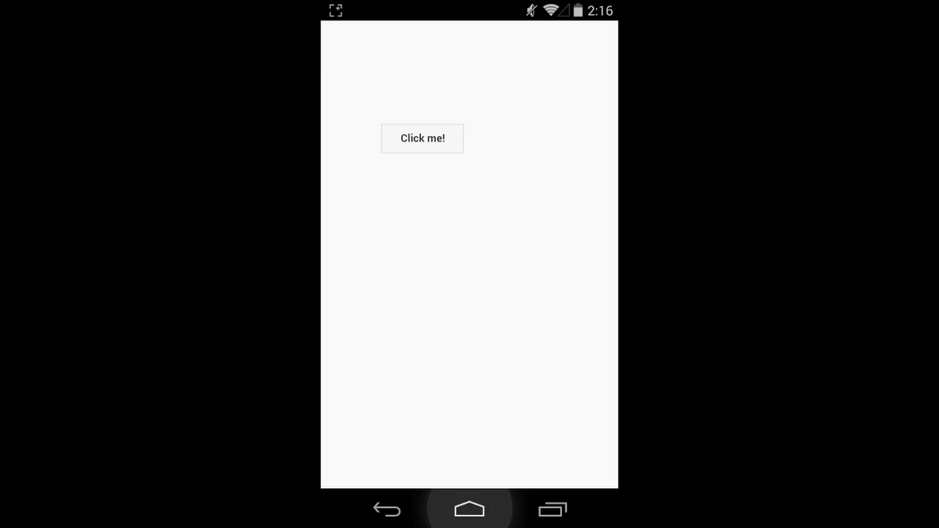